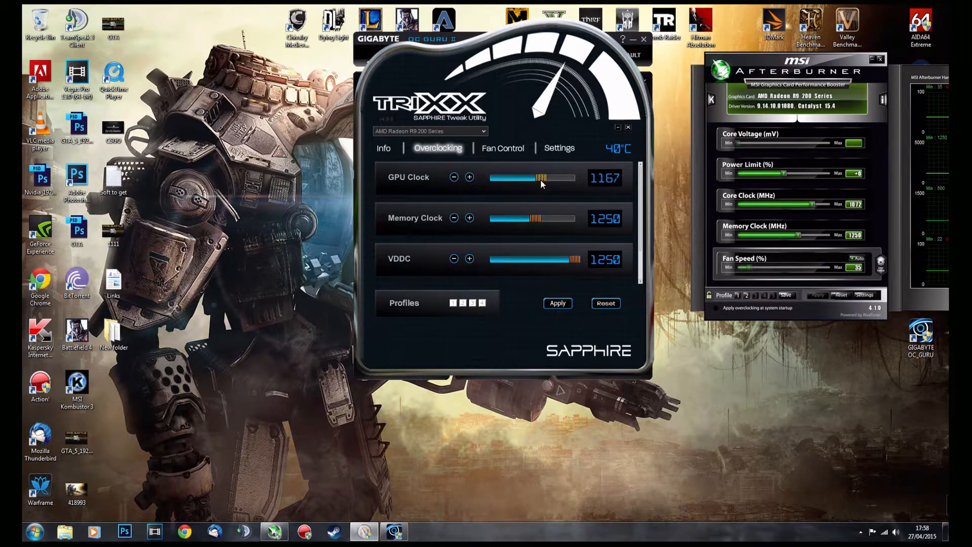
Run the GPU Clock slider up to 1600 and back down through about 1001, ending at 1072 MHz.
drag(521, 178, 576, 178)
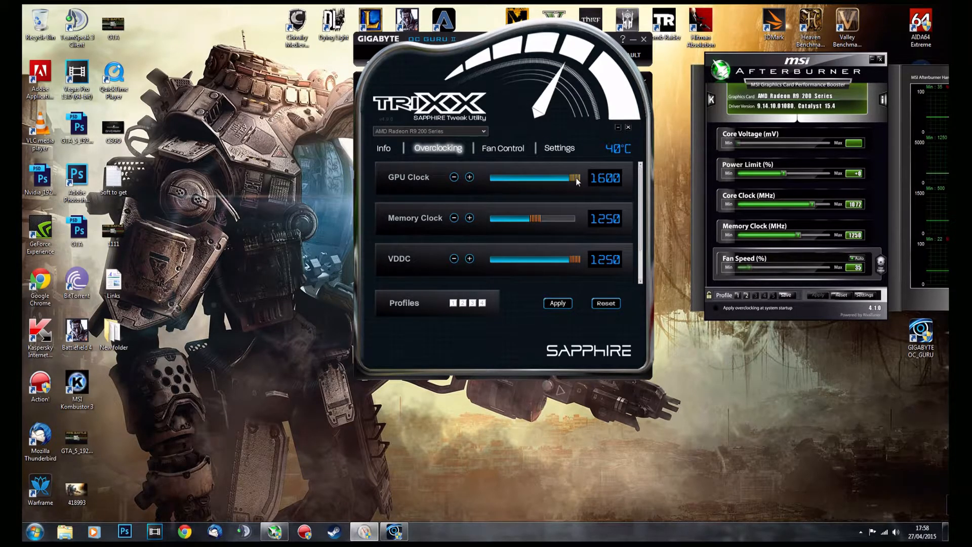
drag(576, 178, 530, 178)
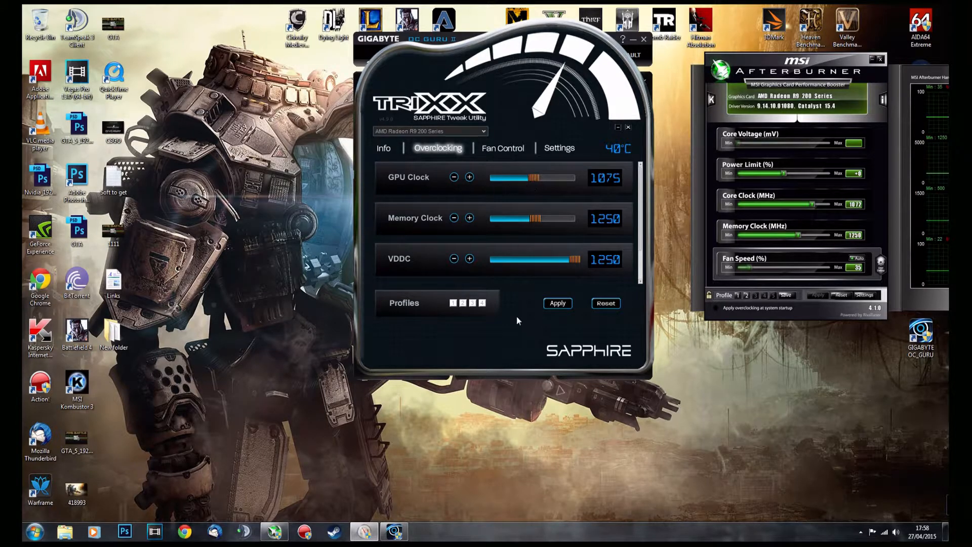
drag(502, 42, 382, 42)
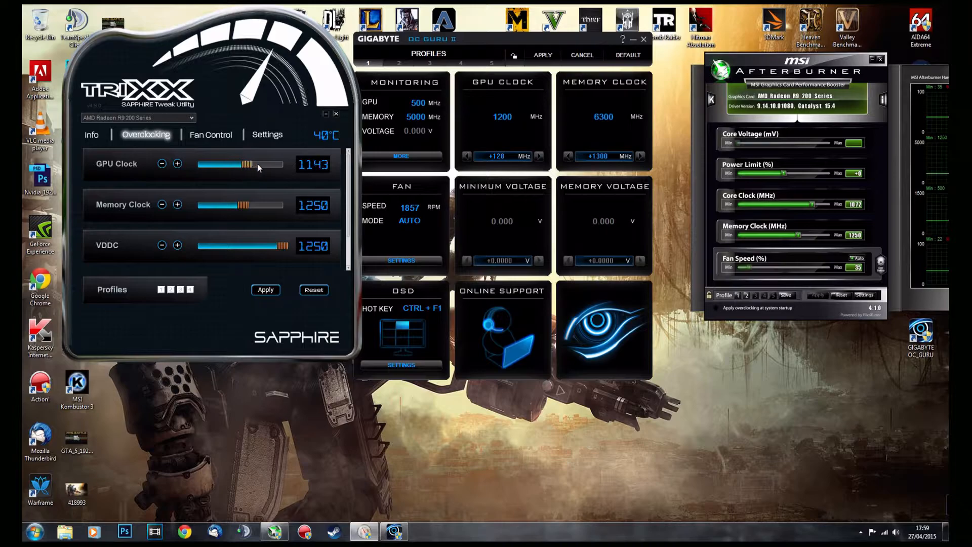
drag(248, 164, 233, 164)
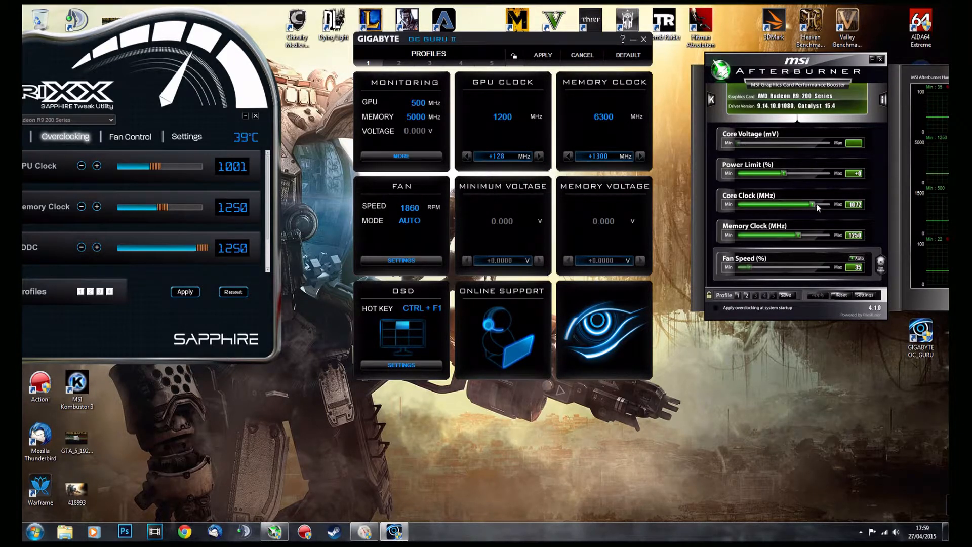
drag(803, 204, 818, 203)
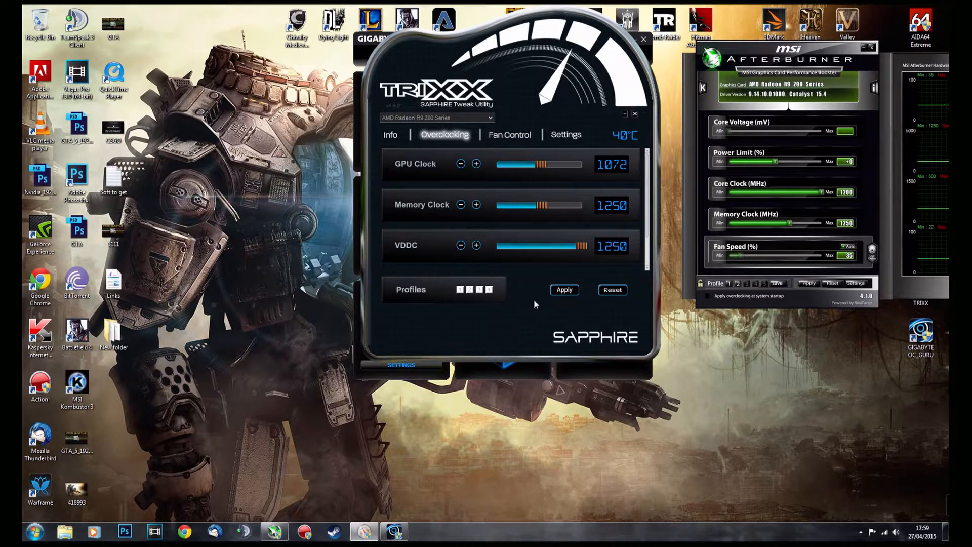
scroll(down, 3)
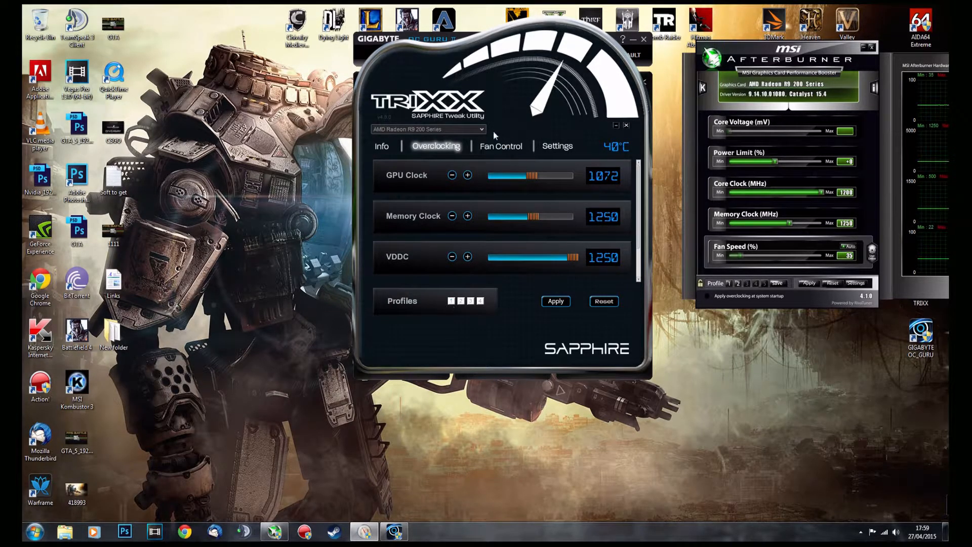
Glance at Fan Control, then set GPU Clock to 1007 MHz with Afterburner moved over OC Guru II.
click(500, 146)
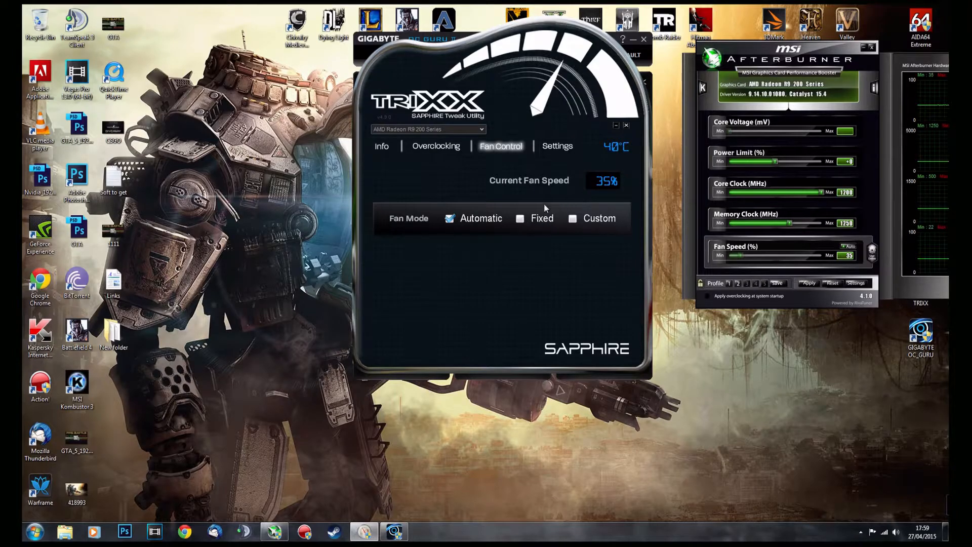
click(436, 145)
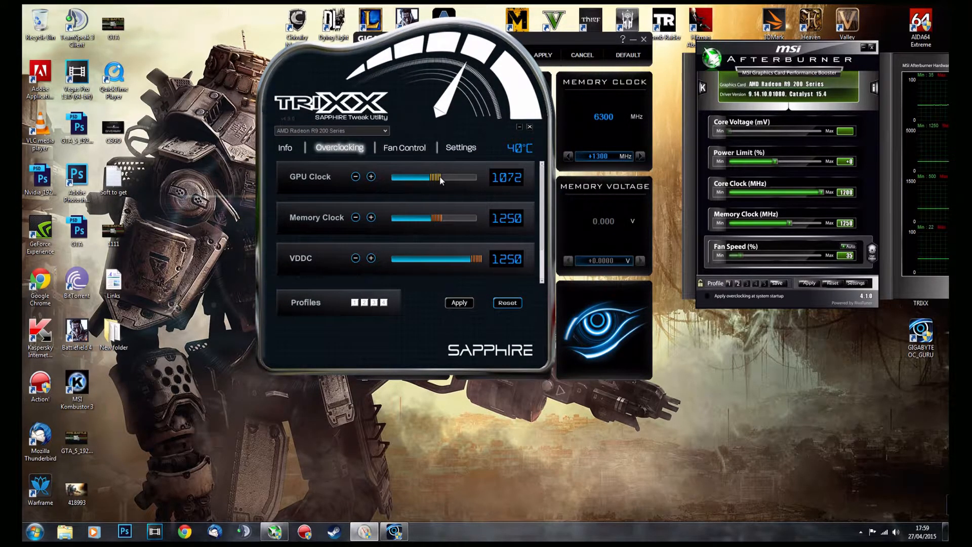
drag(427, 177, 480, 177)
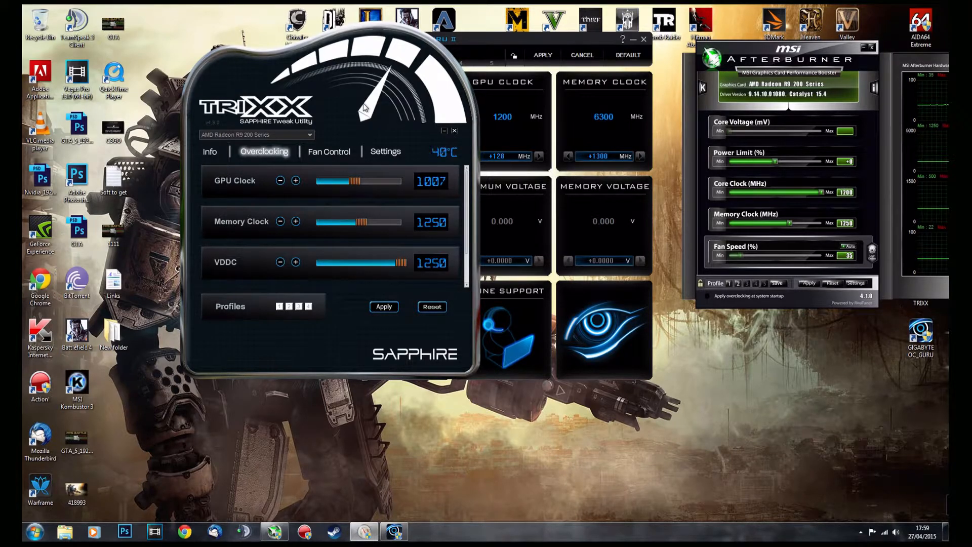
mouse_move(871, 108)
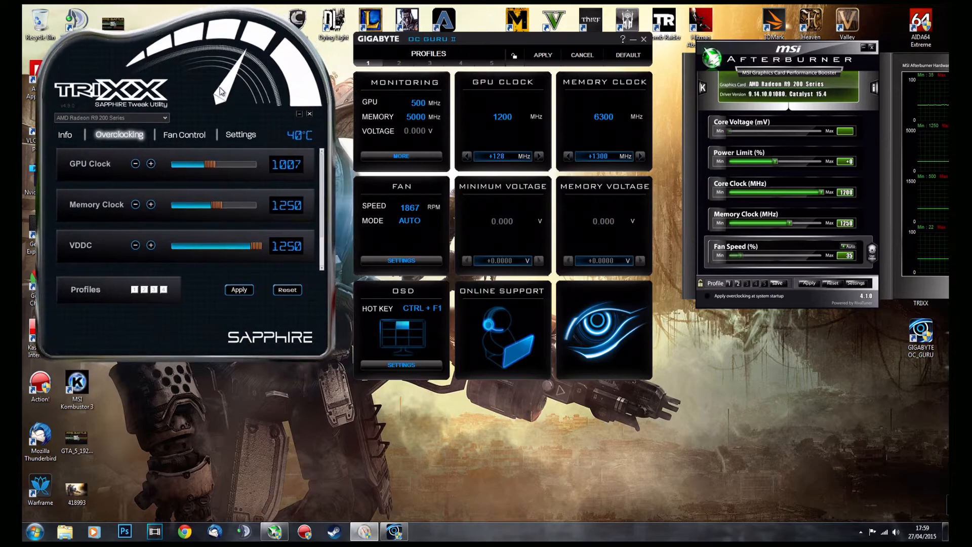
mouse_move(680, 453)
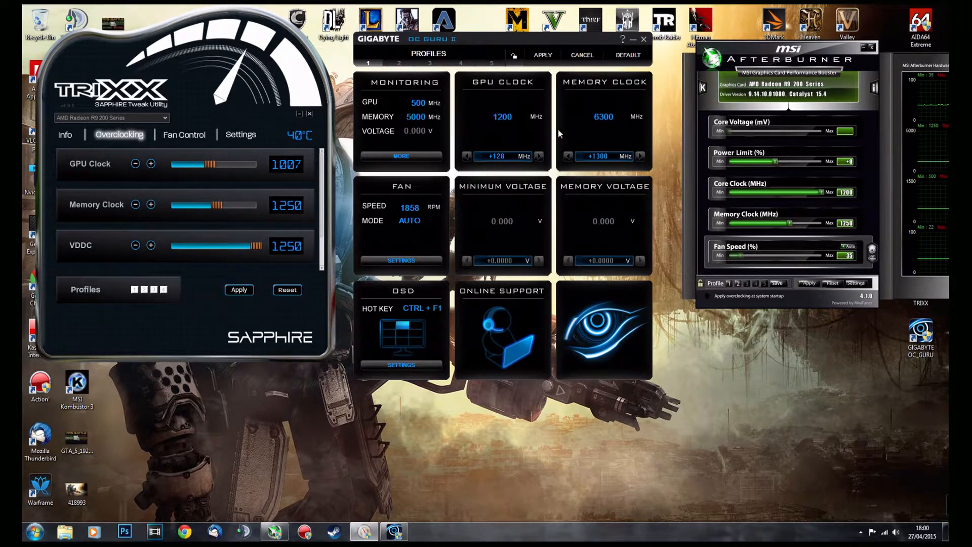
mouse_move(496, 42)
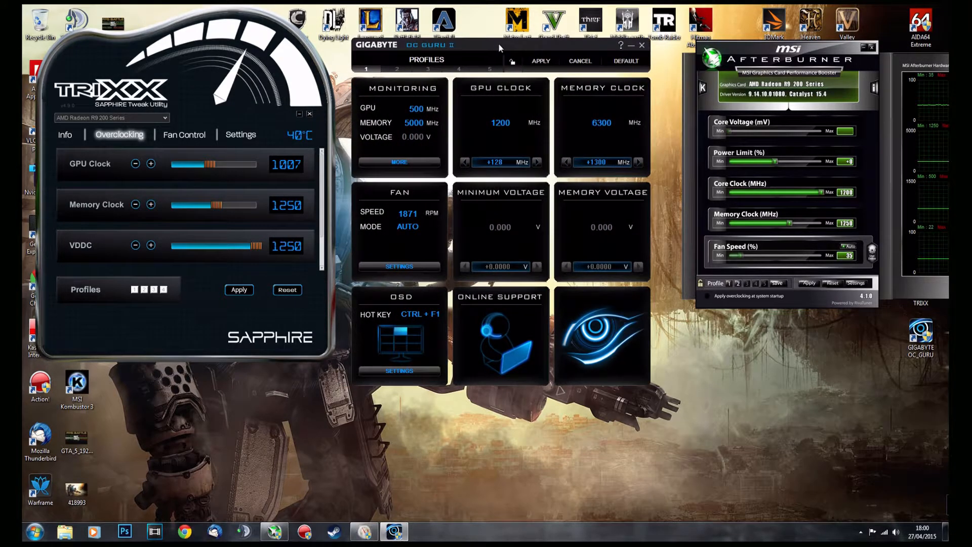
drag(788, 59, 751, 62)
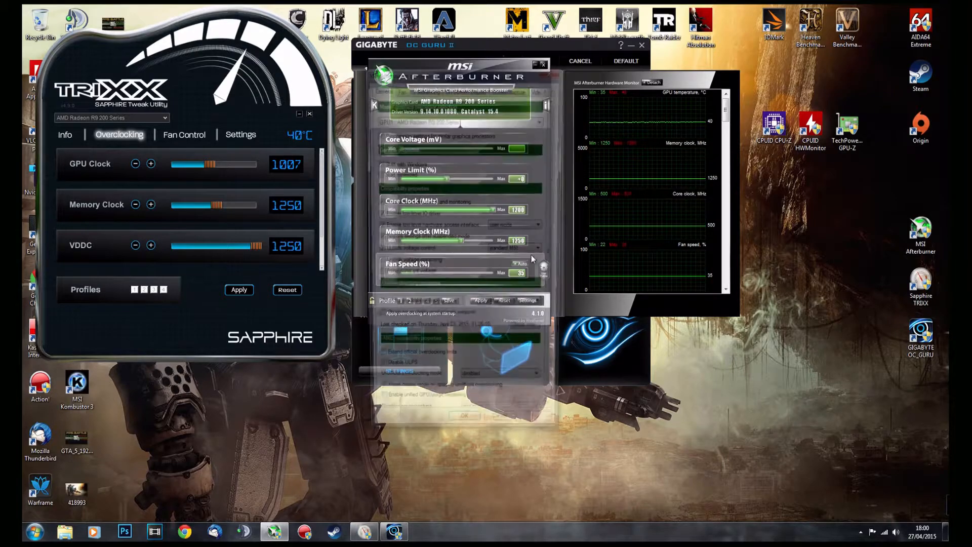
Bring up MSI Afterburner's properties and browse another of its pages.
click(526, 300)
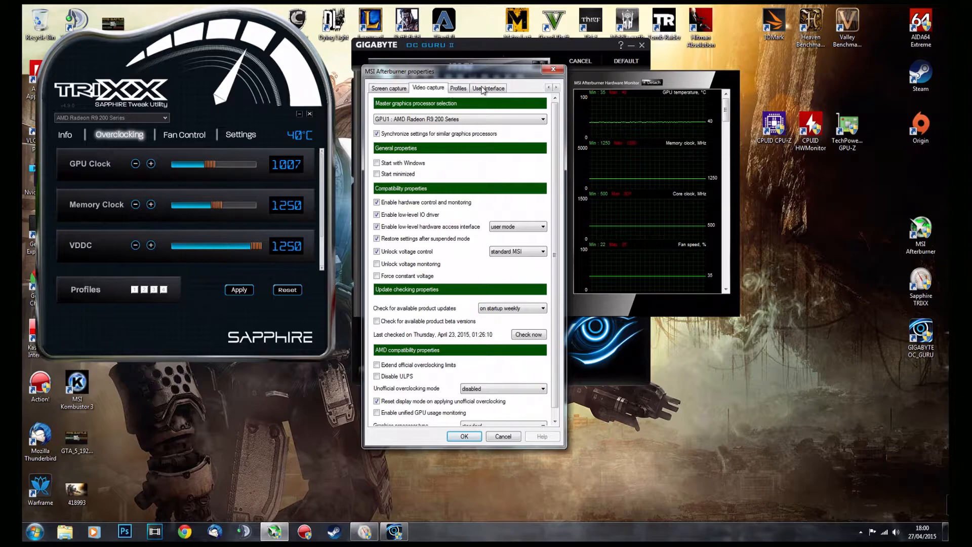
click(488, 87)
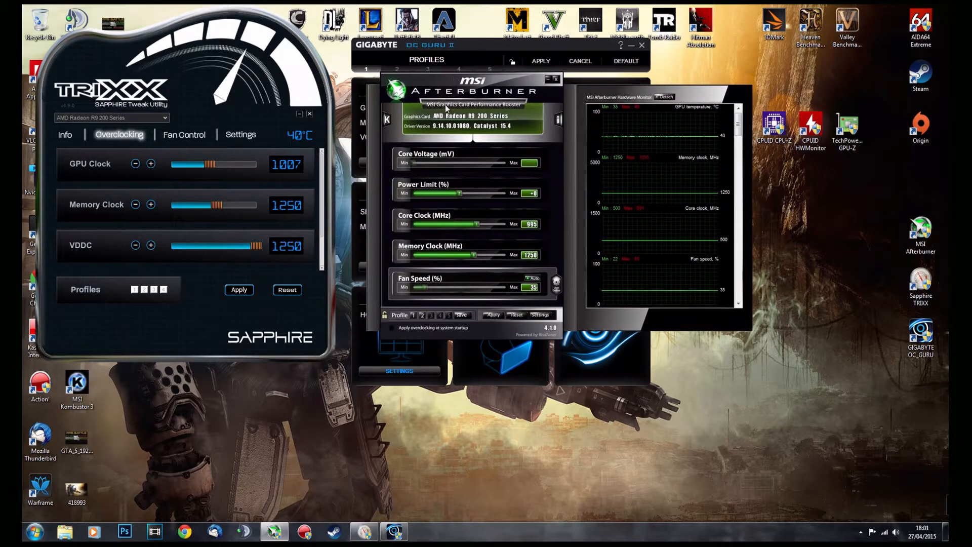
mouse_move(867, 526)
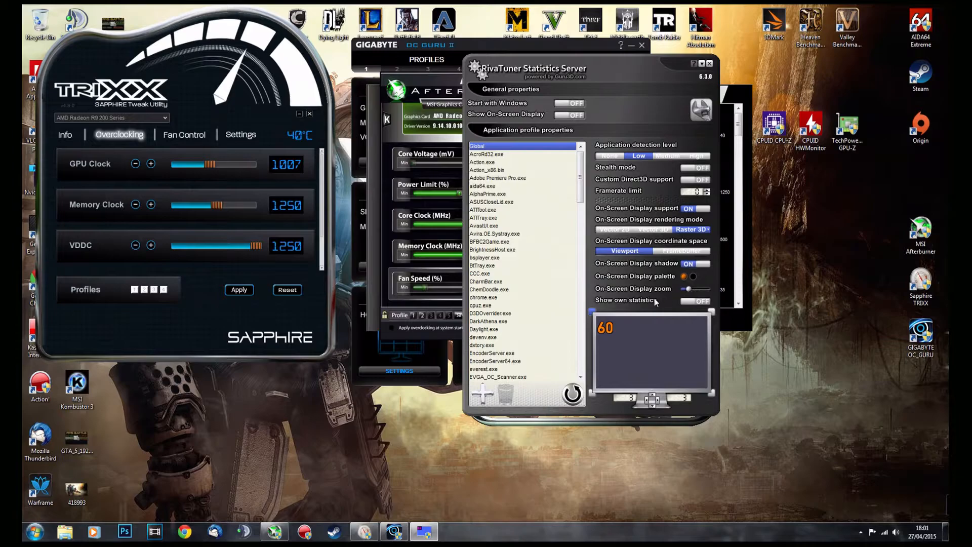
mouse_move(662, 228)
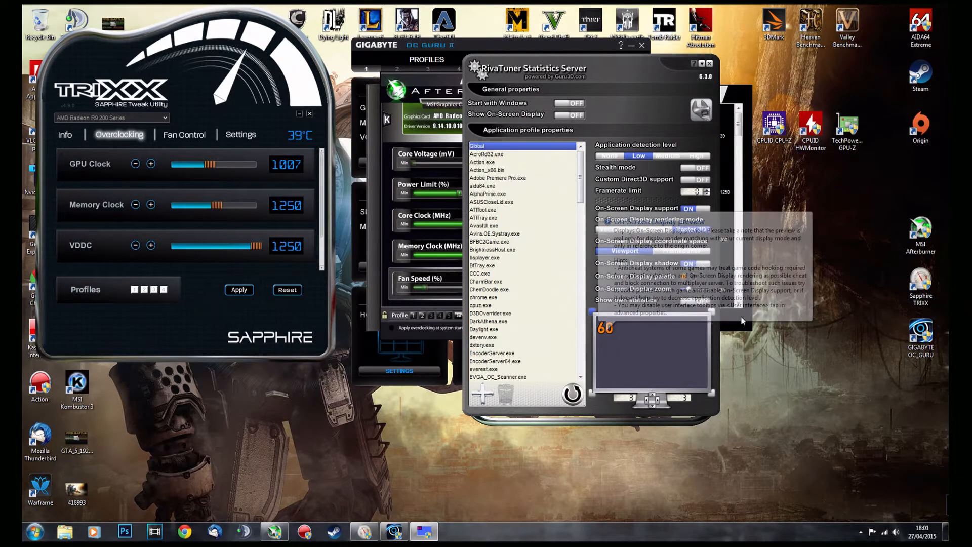
Move the RivaTuner Statistics Server window beside Afterburner's properties.
drag(530, 68, 799, 79)
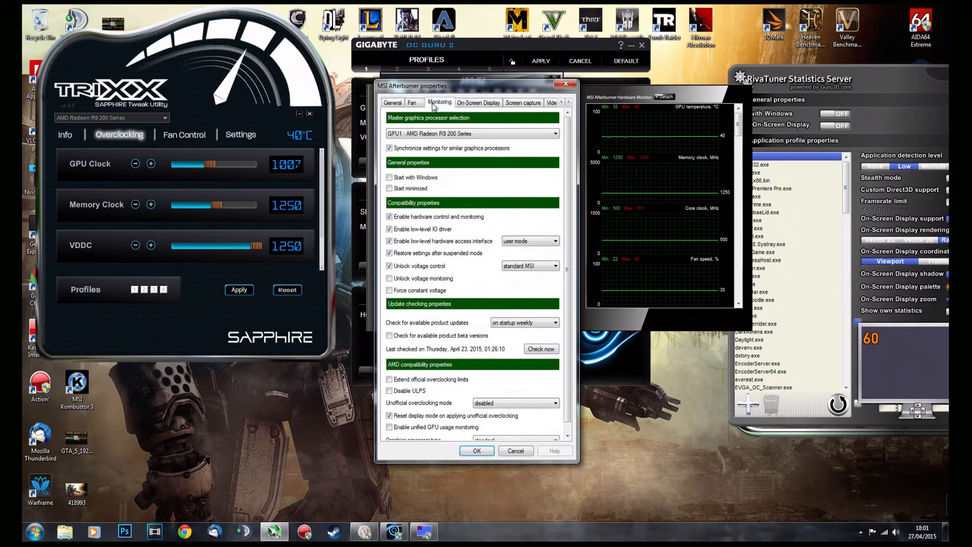
On Monitoring, review Memory clock, Memory usage, GPU usage graphs and toggle CPU8 temperature on-screen display.
click(439, 103)
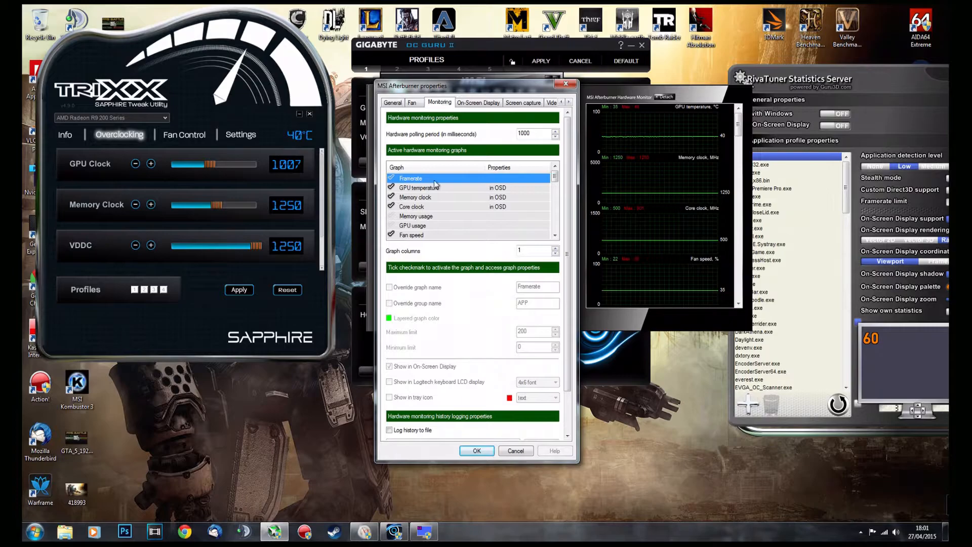
click(415, 197)
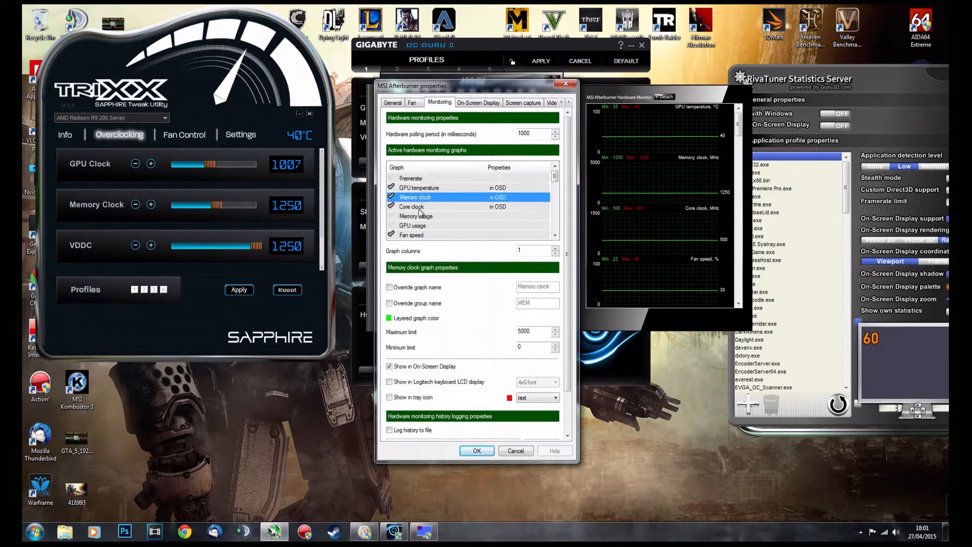
click(416, 216)
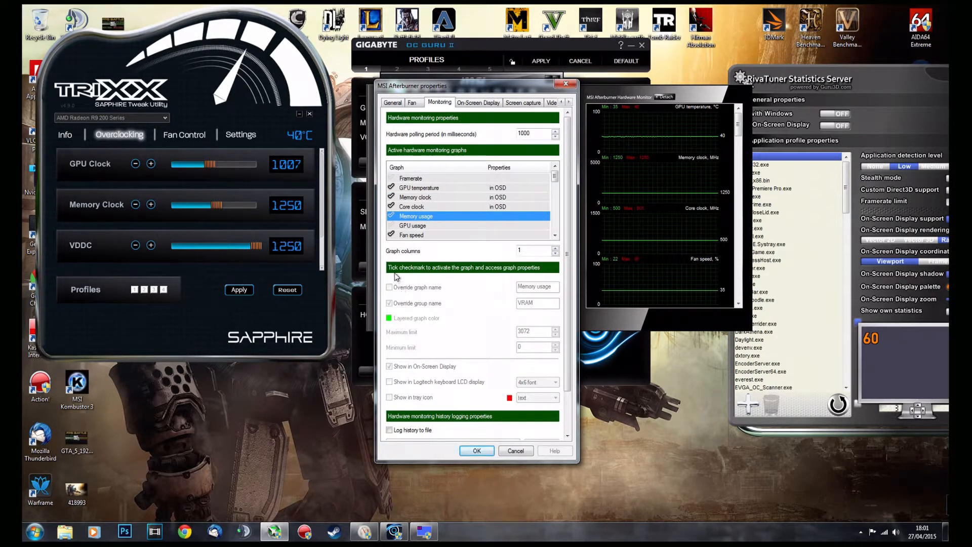
click(413, 225)
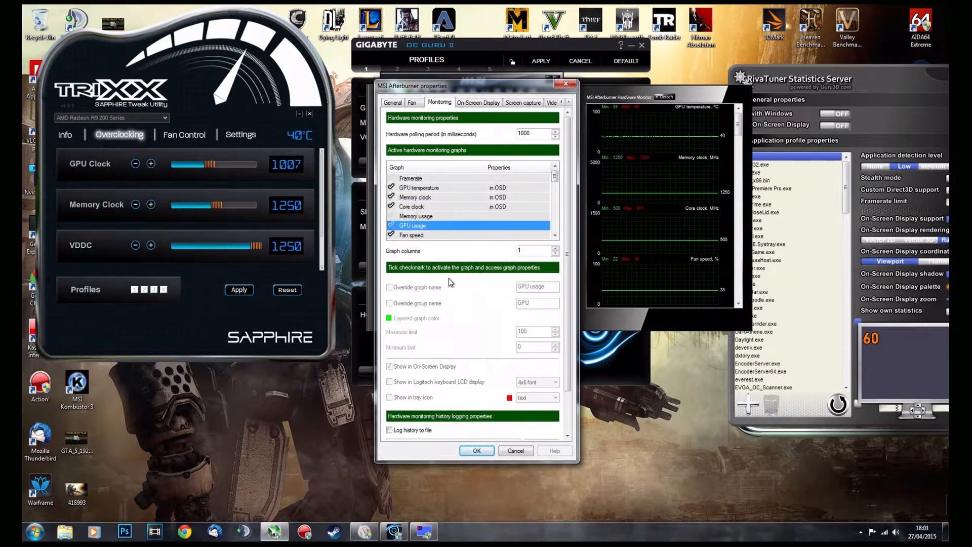
click(415, 197)
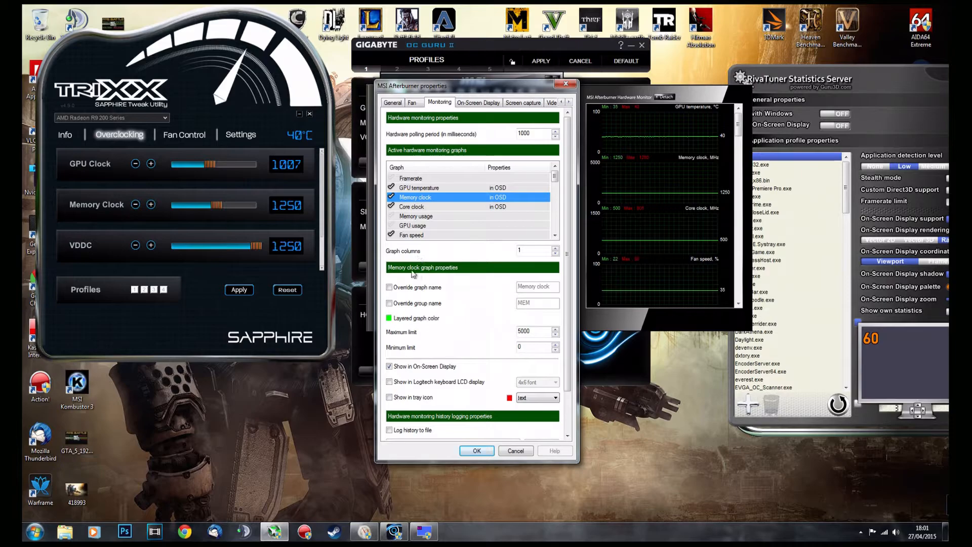
click(416, 215)
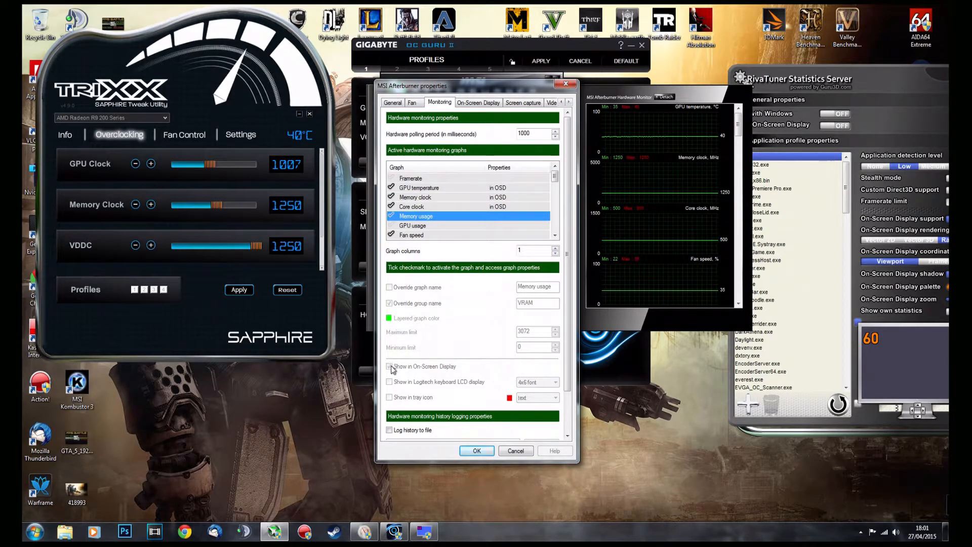
scroll(down, 3)
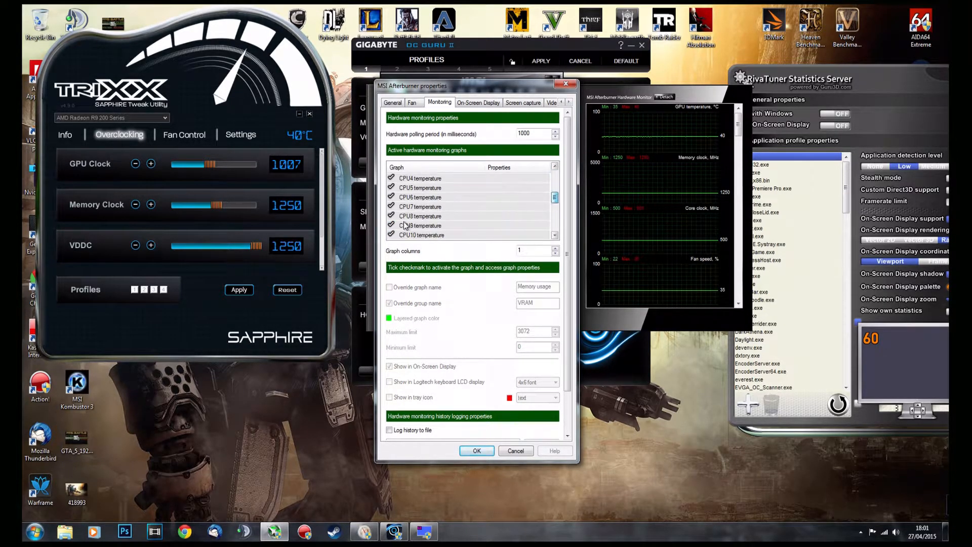
click(421, 216)
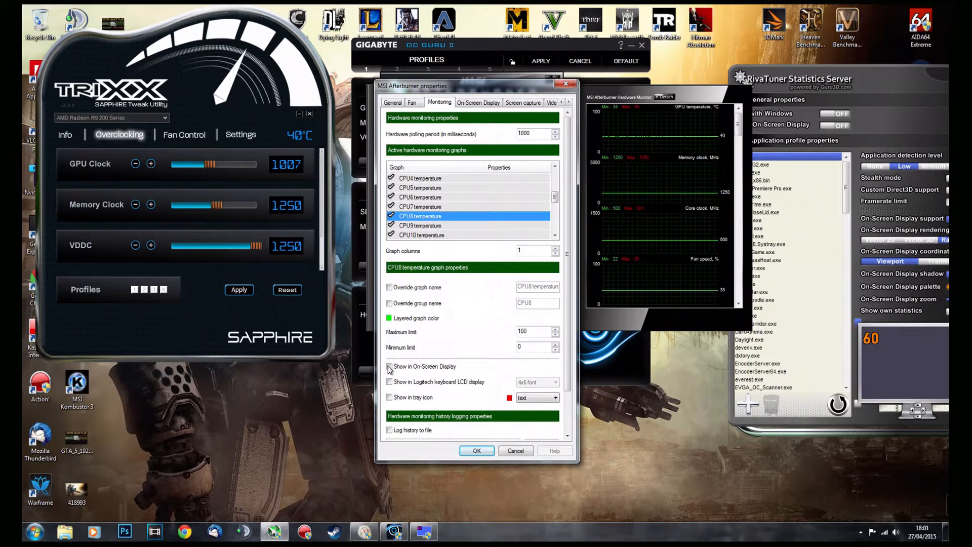
click(389, 366)
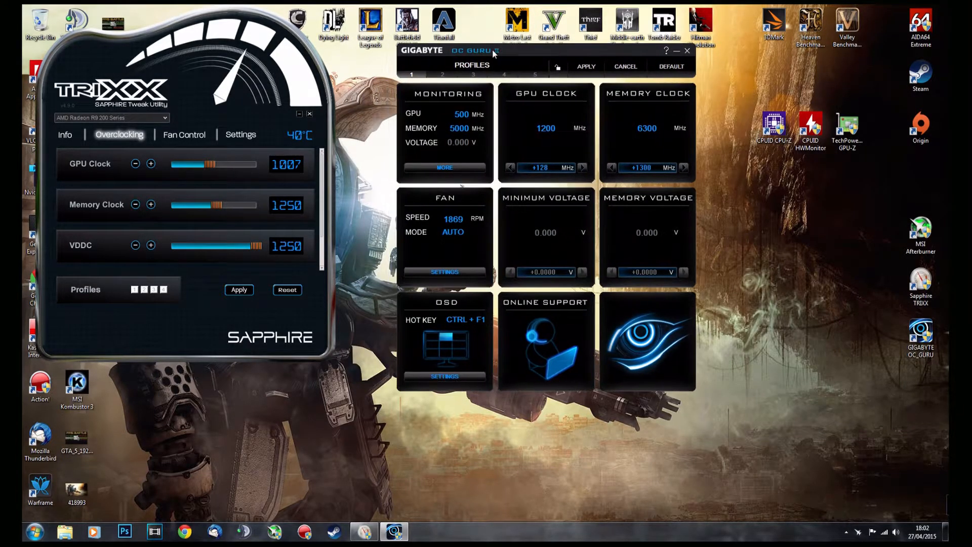
mouse_move(495, 59)
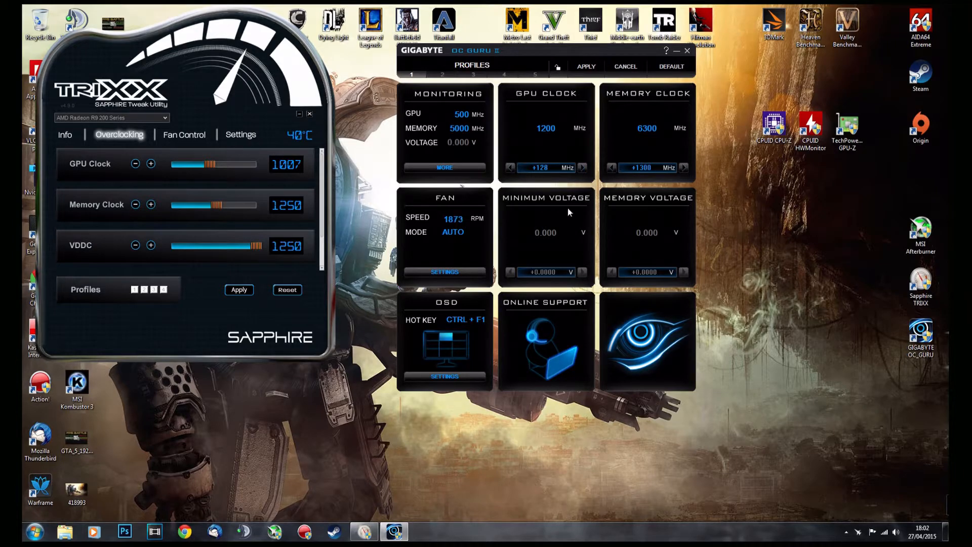
mouse_move(627, 167)
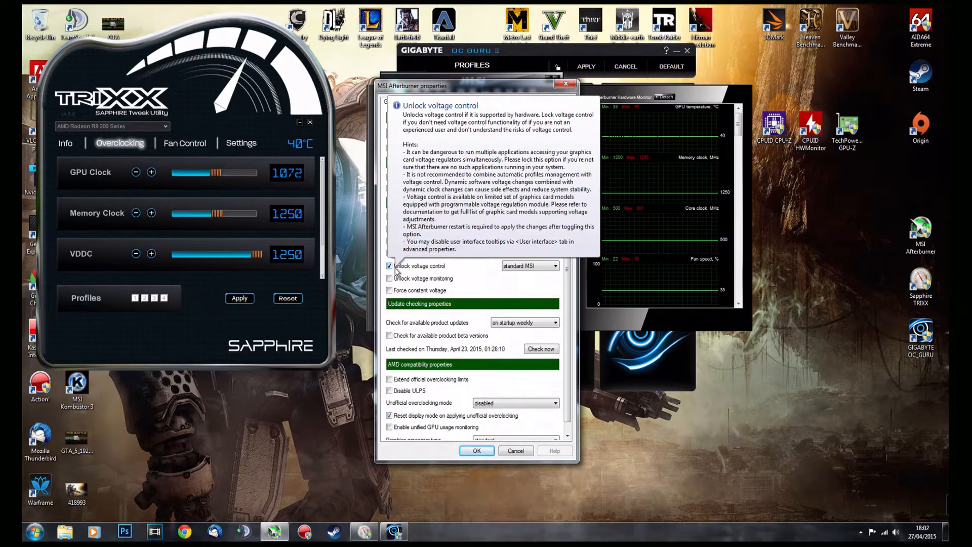
Close Afterburner's properties to show its main sliders, then put it away behind OC Guru II.
click(557, 265)
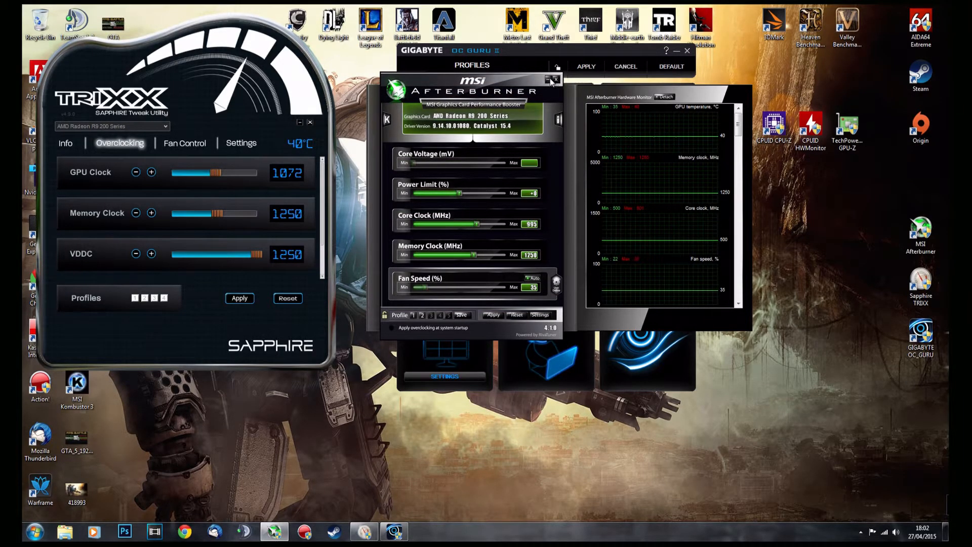
click(554, 79)
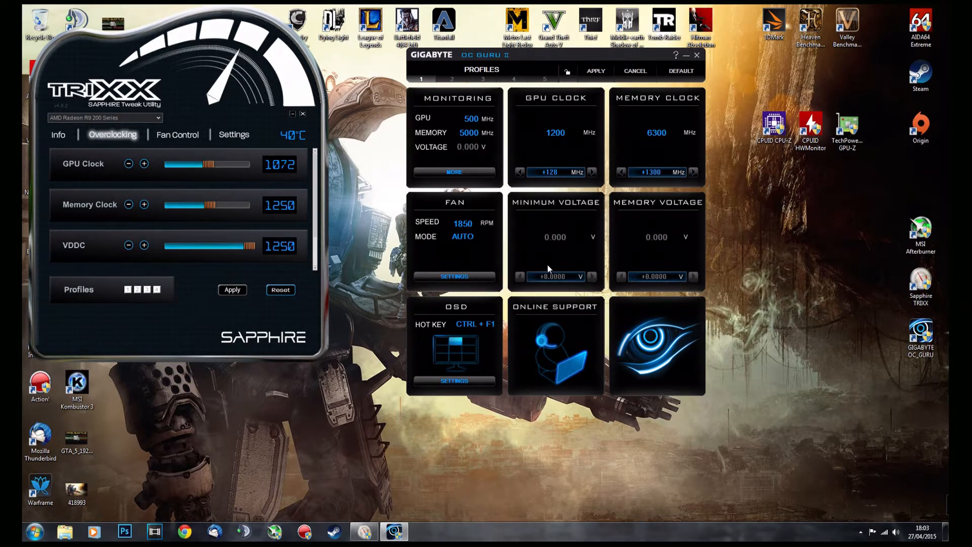
mouse_move(522, 55)
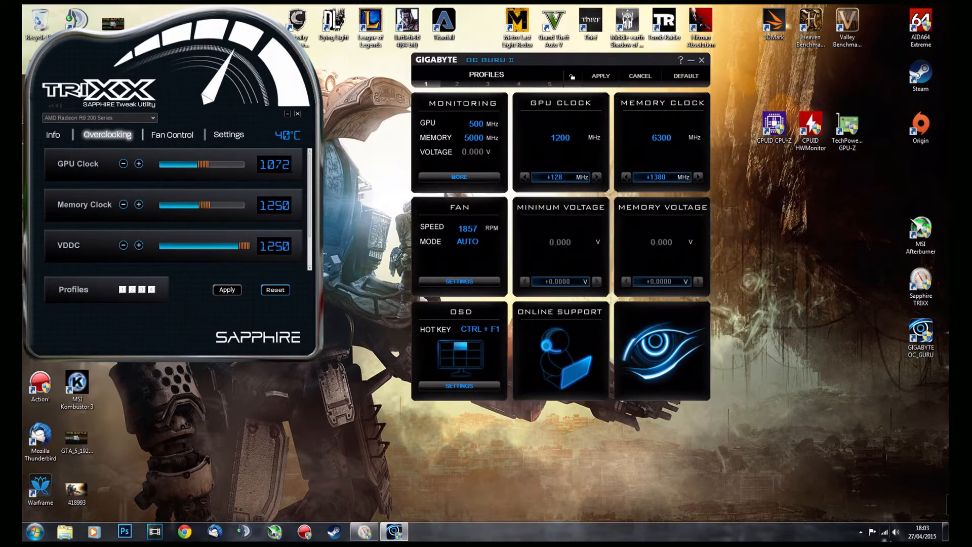
Restore MSI Afterburner from the taskbar beside the OC Guru II dashboard.
click(861, 532)
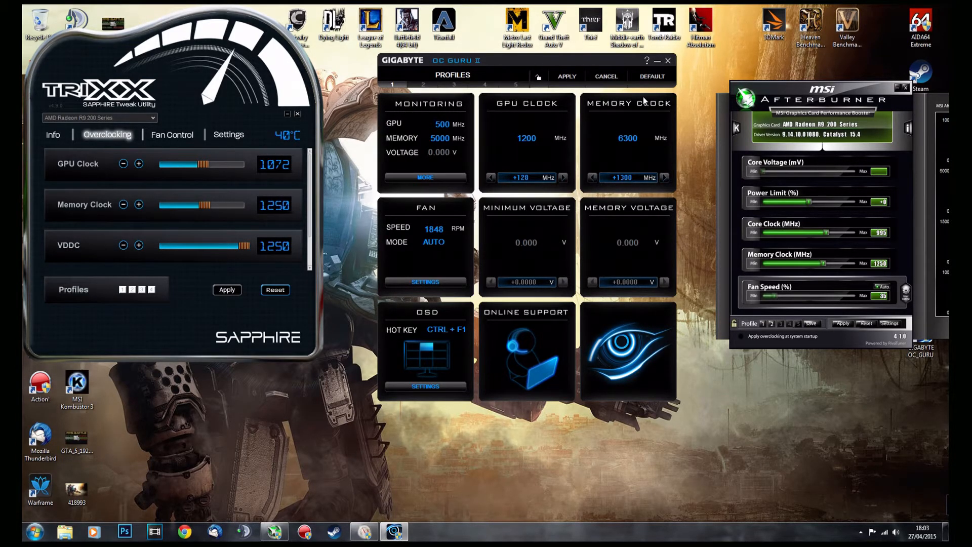
mouse_move(636, 8)
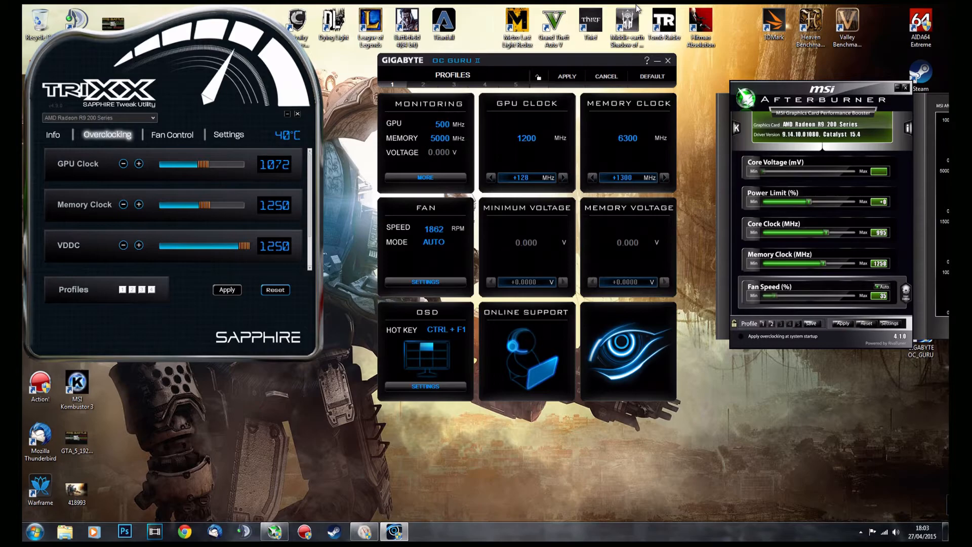